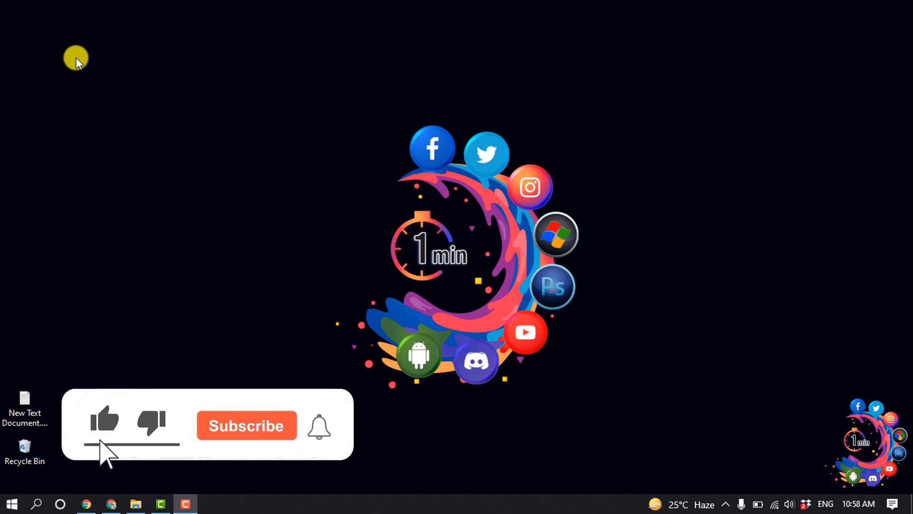
Step: Bring the Chrome window showing the Groovy shutdown page to the front
click(246, 425)
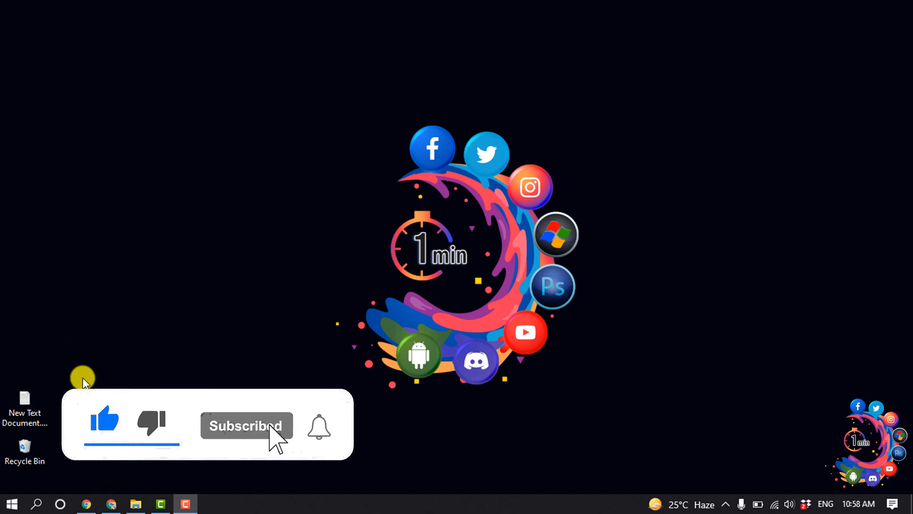
click(85, 504)
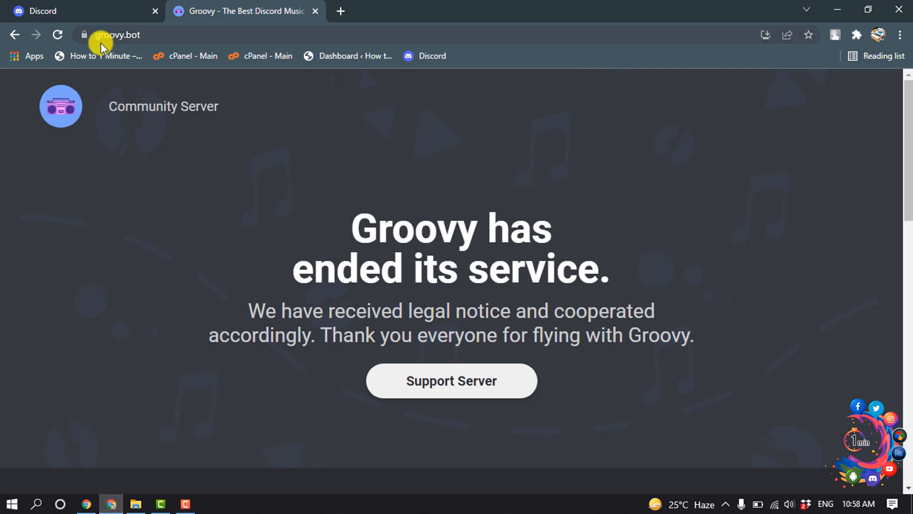
mouse_move(445, 241)
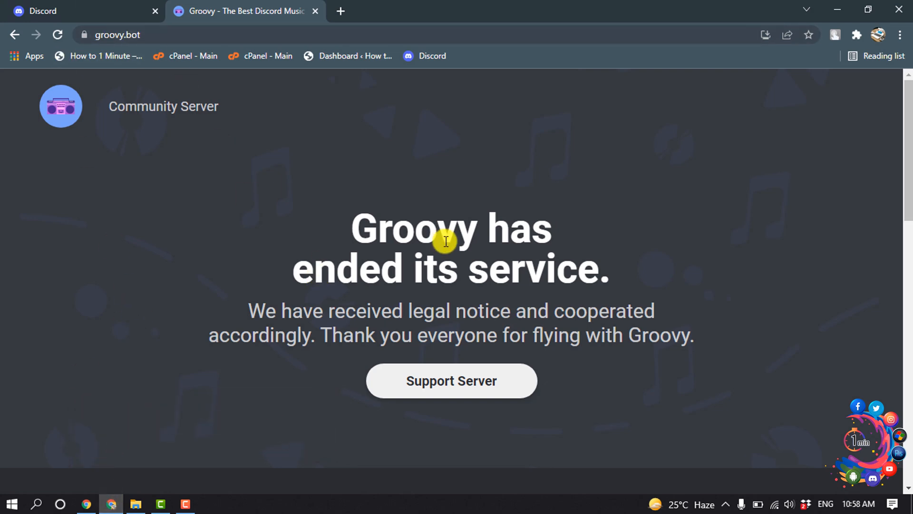
mouse_move(523, 298)
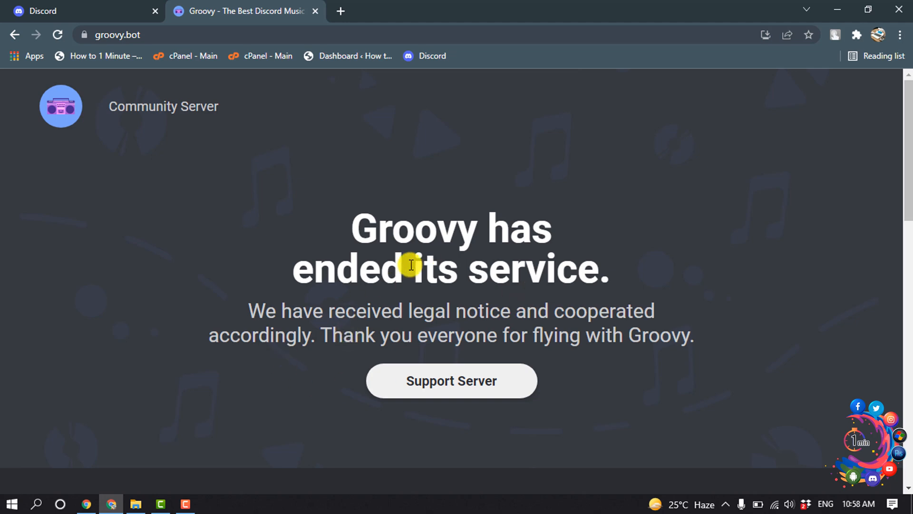
mouse_move(279, 209)
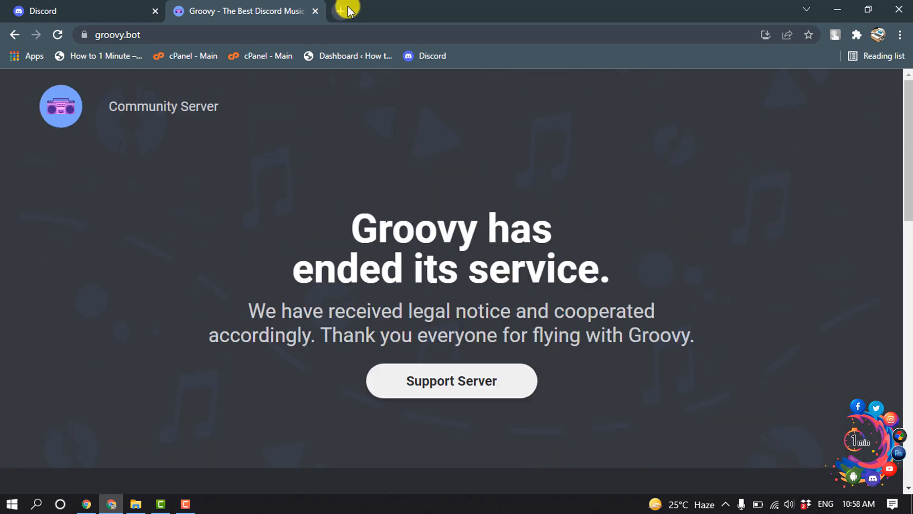
Step: Load the top.gg homepage in a fresh tab from the new-tab shortcut
click(340, 10)
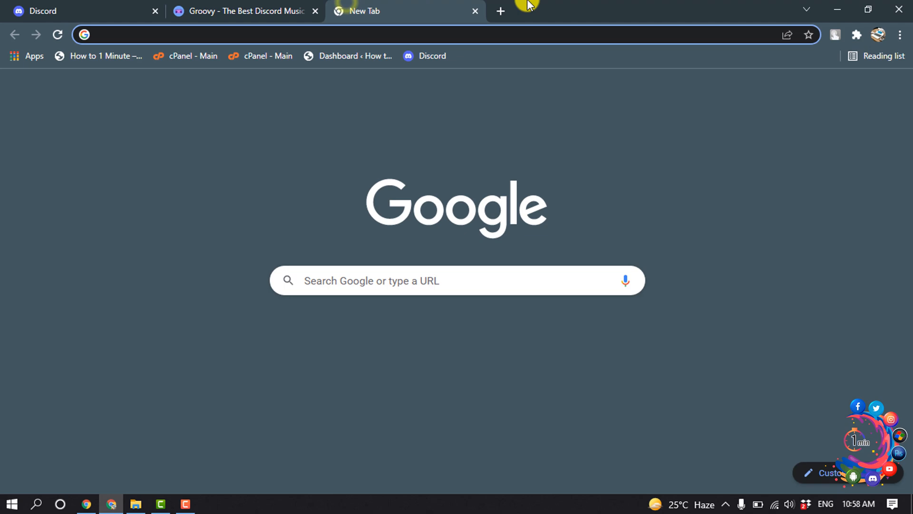
click(606, 334)
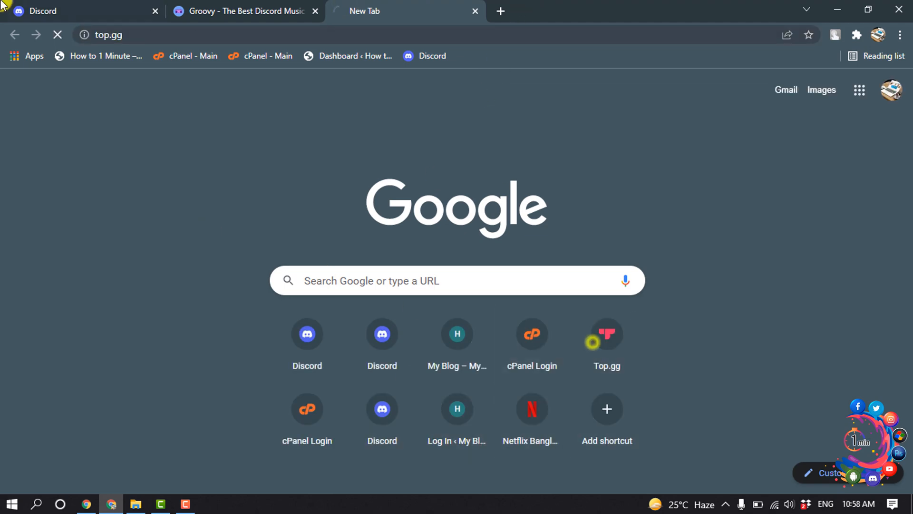
click(606, 334)
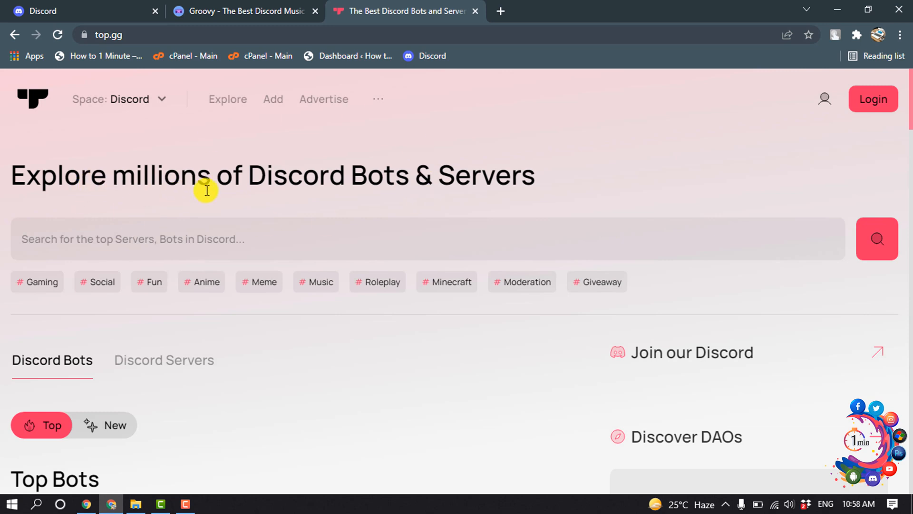
mouse_move(316, 283)
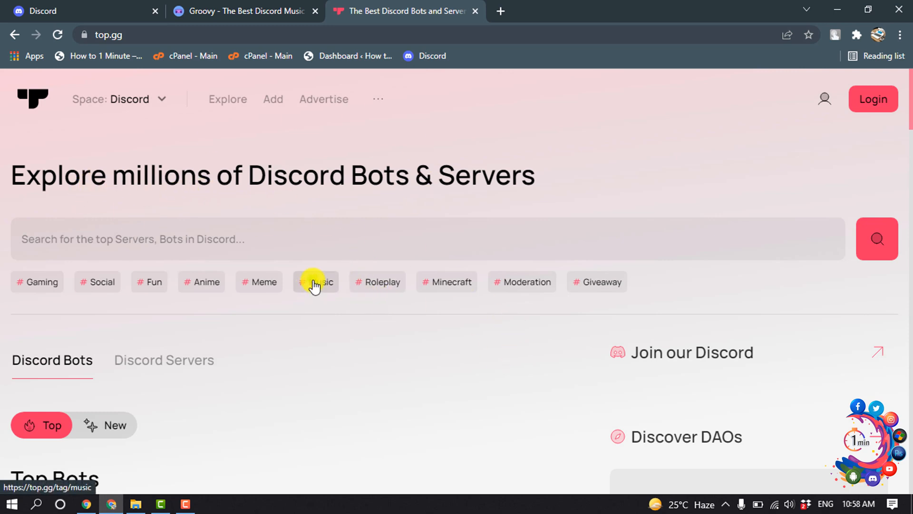
Step: Filter top.gg to Music bots and start Hydra's invite
click(316, 281)
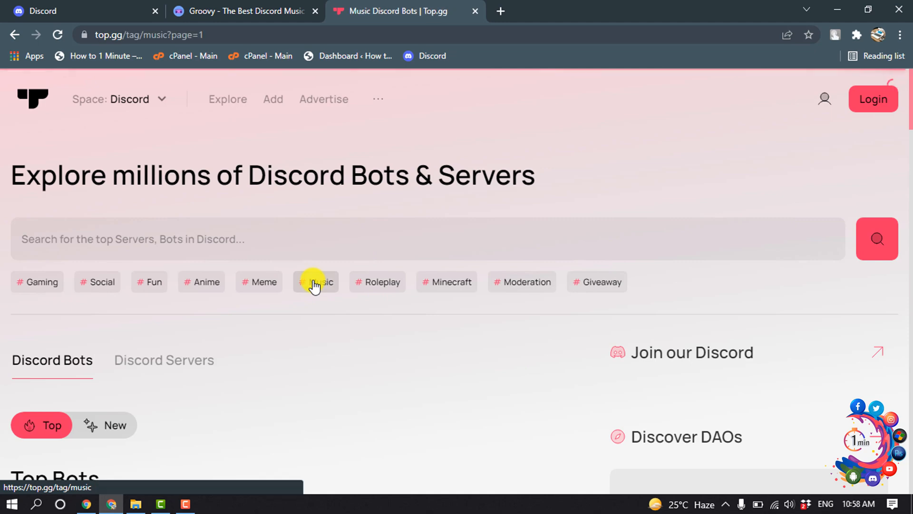
scroll(down, 3)
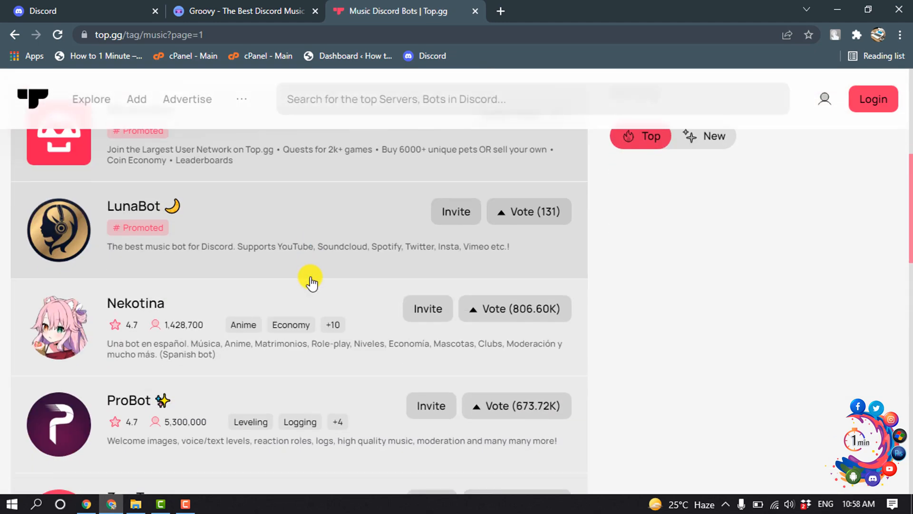
scroll(down, 3)
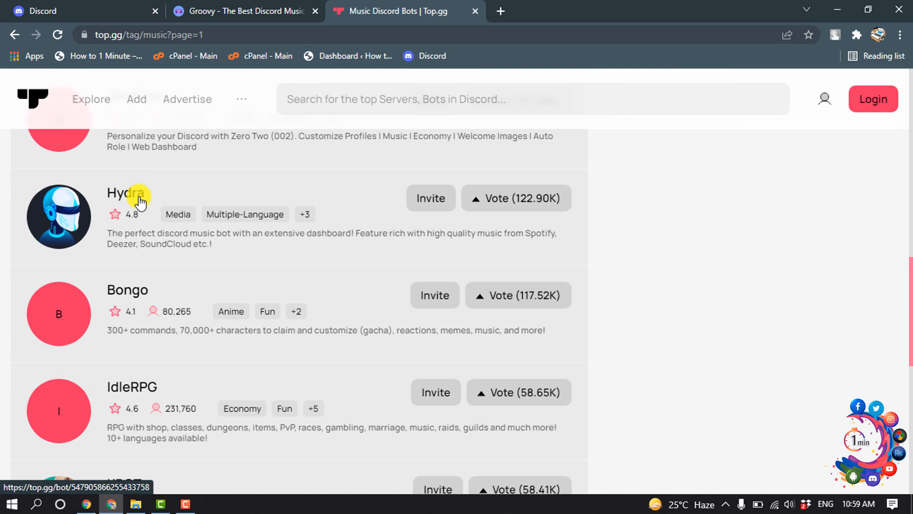
mouse_move(116, 217)
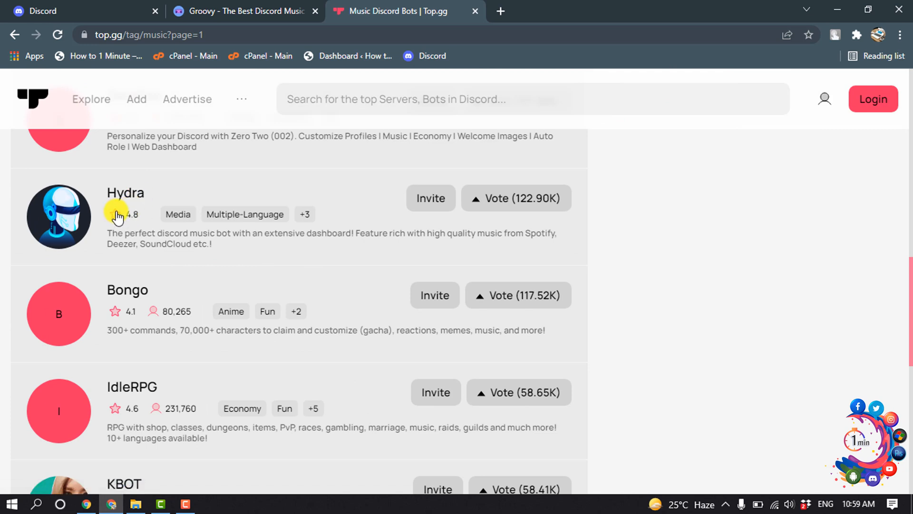
mouse_move(94, 211)
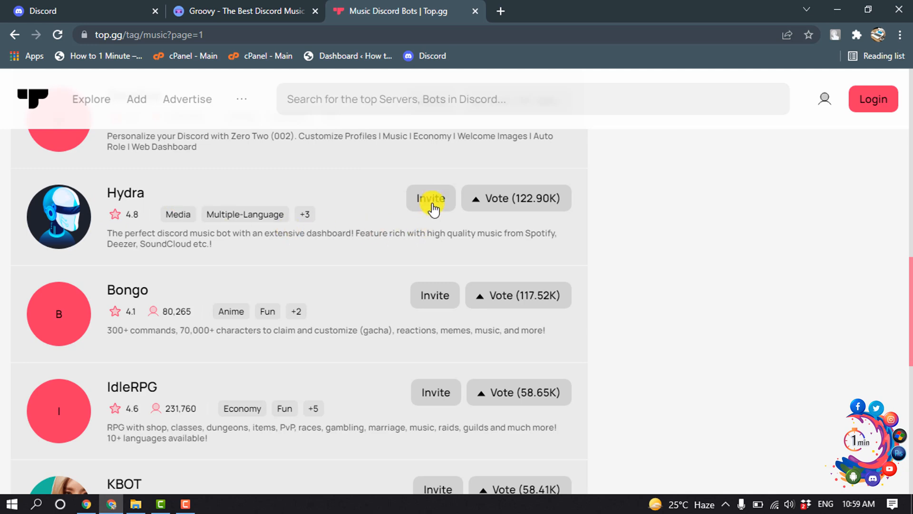
click(430, 198)
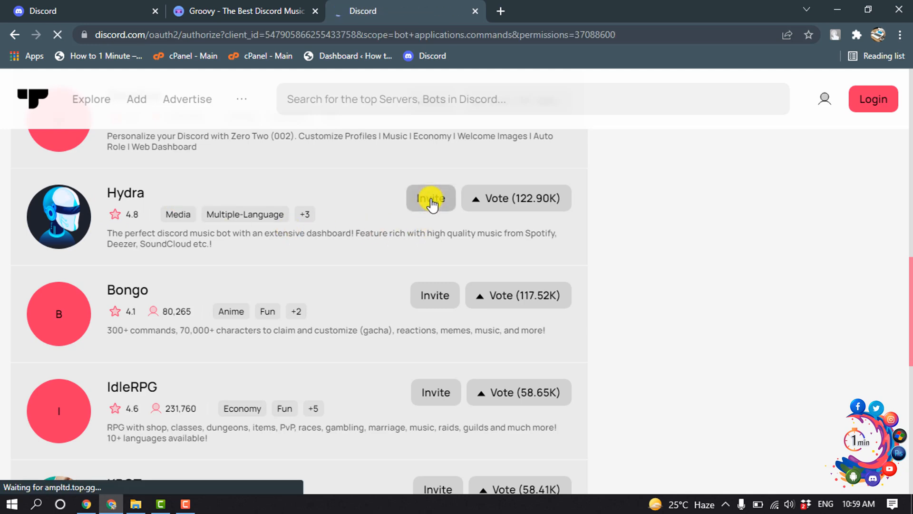
click(430, 198)
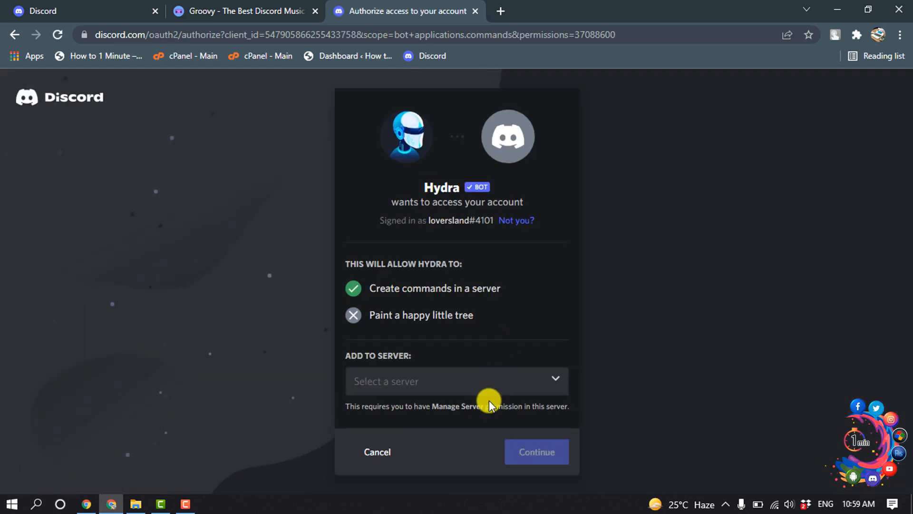
Step: Select the server, authorize Hydra's permissions and tick 'I am human'
click(536, 451)
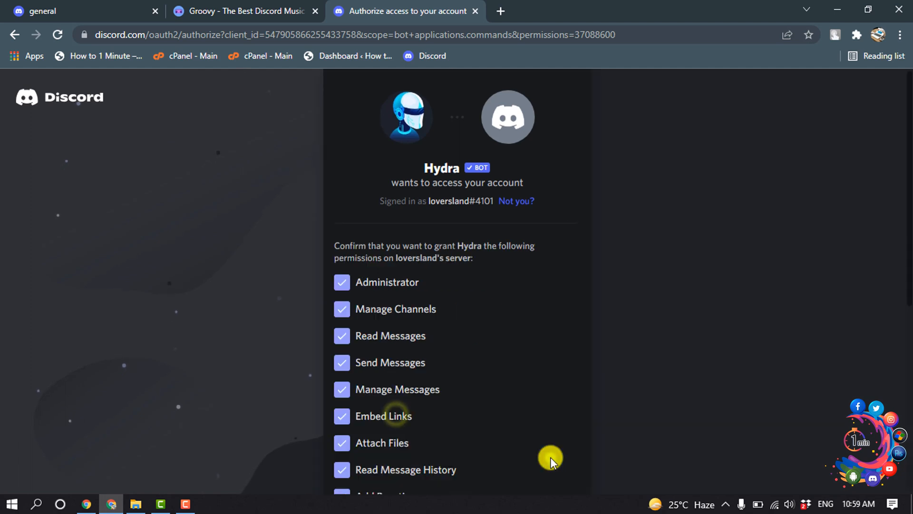
scroll(down, 3)
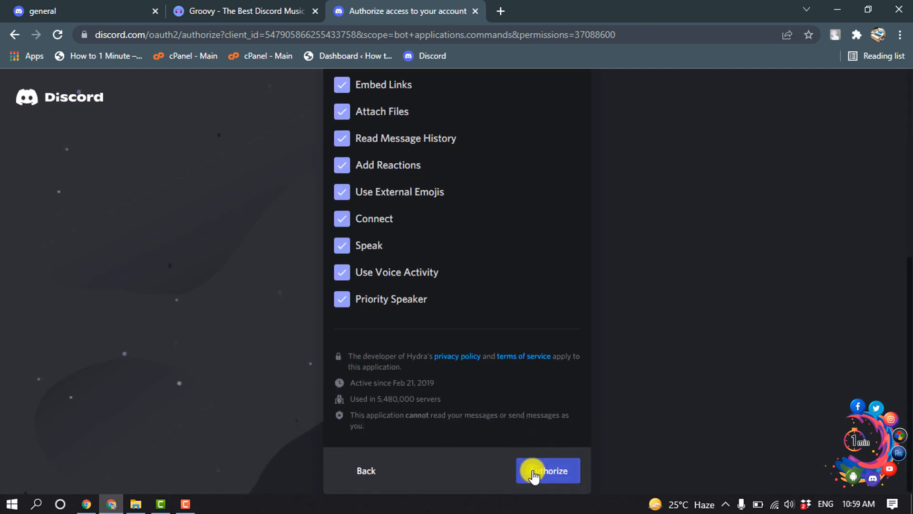
click(546, 471)
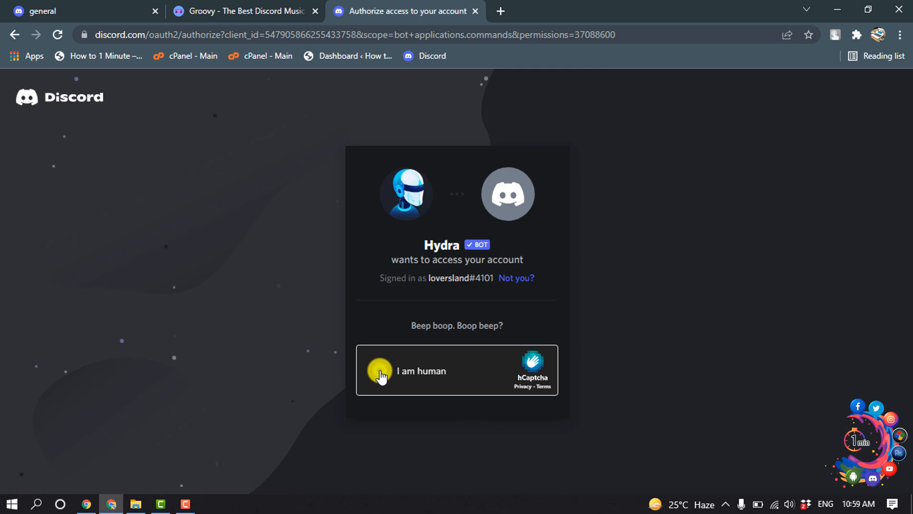
click(379, 371)
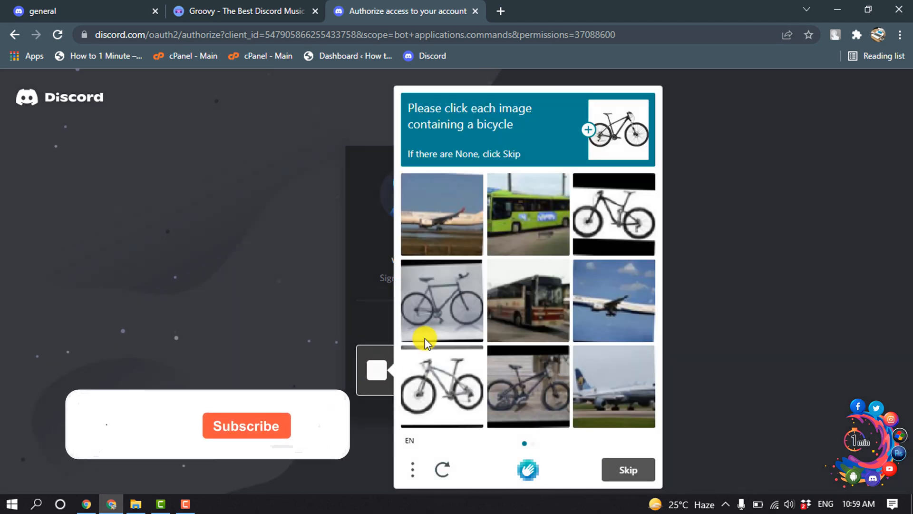